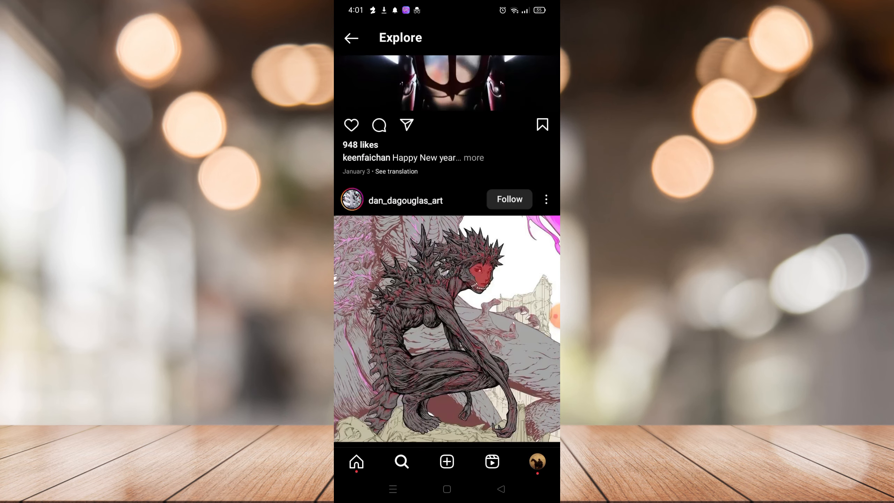
Back out of the Explore post to the grid and return to the home feed
click(351, 38)
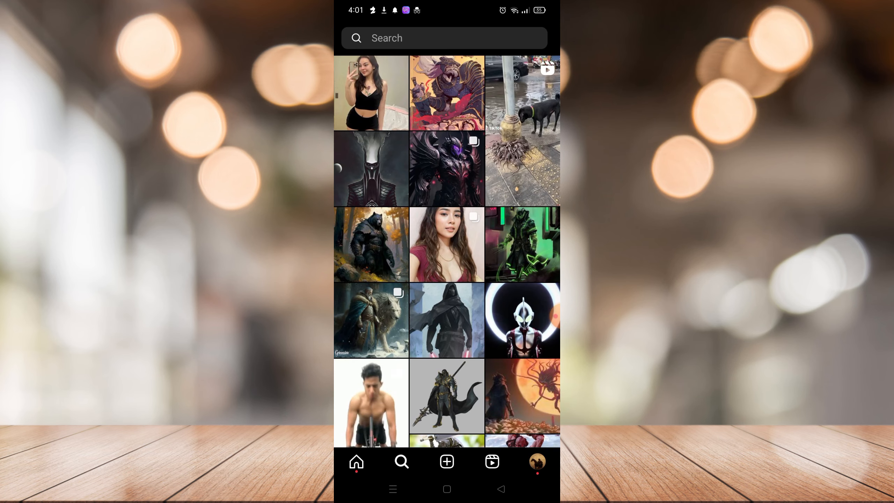
click(356, 461)
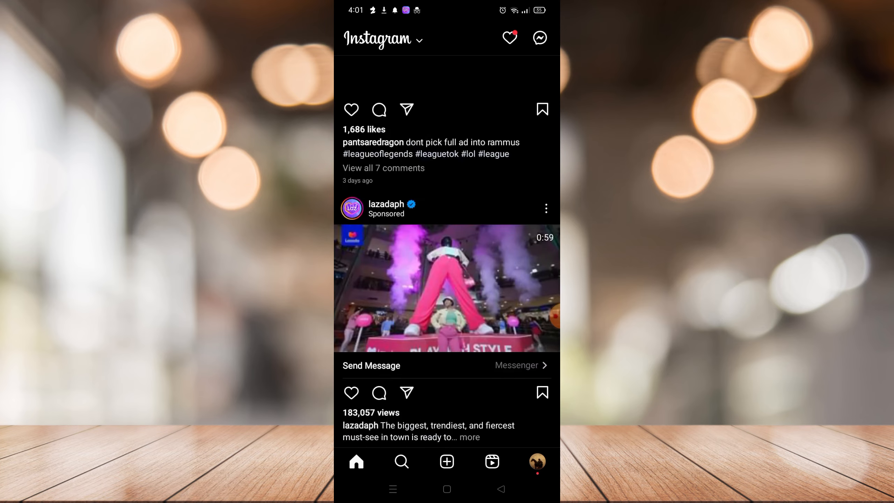
Open the Direct messages inbox from the top-right Messenger icon
click(536, 461)
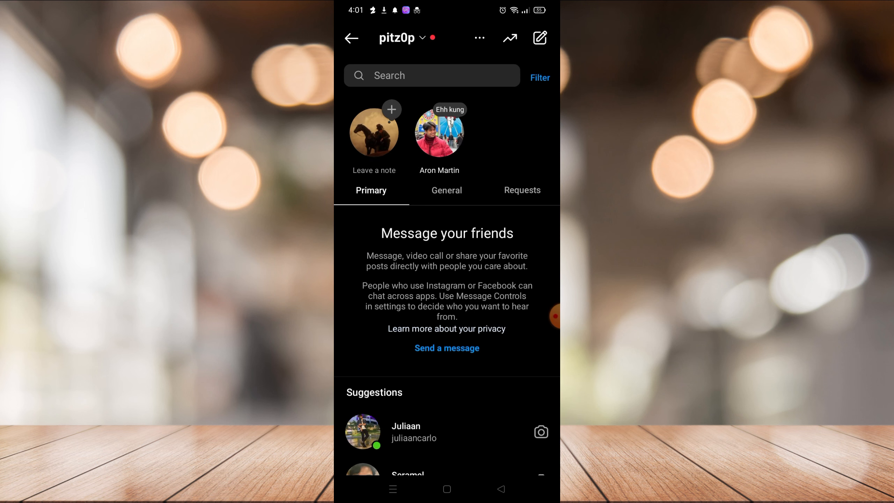
Via Select chats, choose Techamilk and rockstargames and request deleting both, showing 'Delete 2 chats?'
click(480, 39)
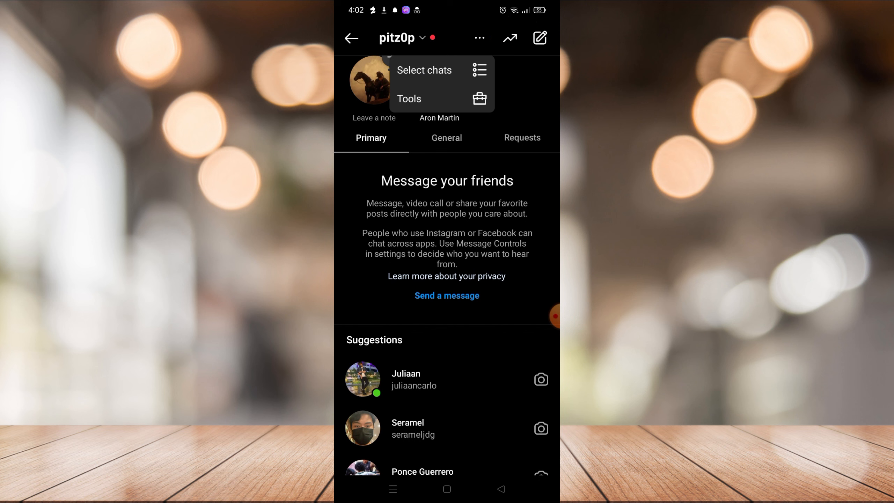
click(424, 69)
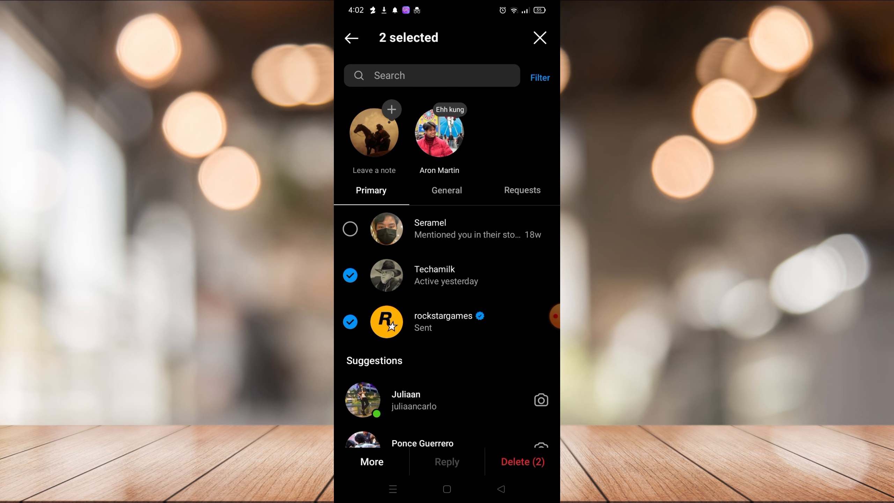
click(521, 462)
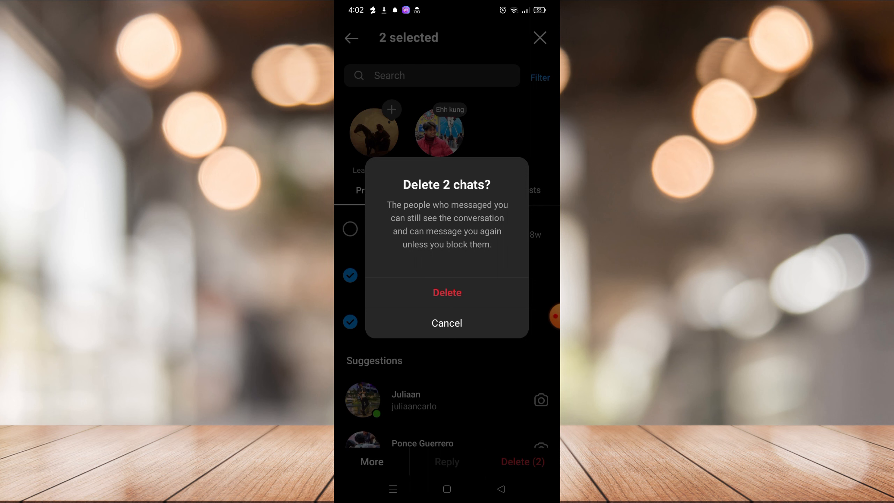